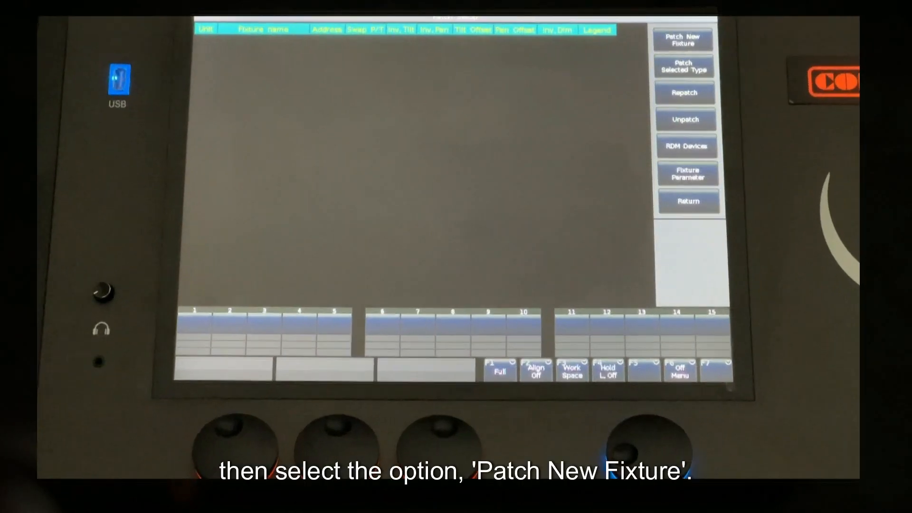
Step: Start a new fixture patch to show the system library's manufacturer list
left_click(682, 38)
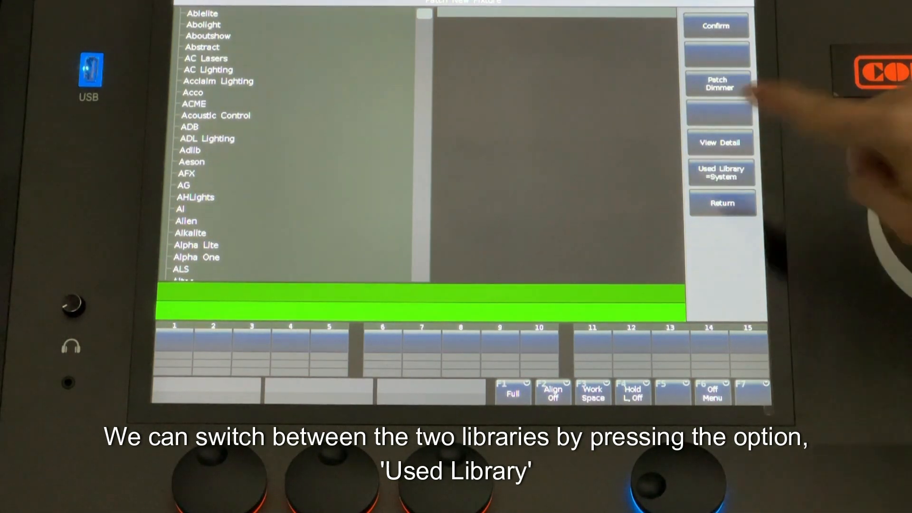
left_click(720, 172)
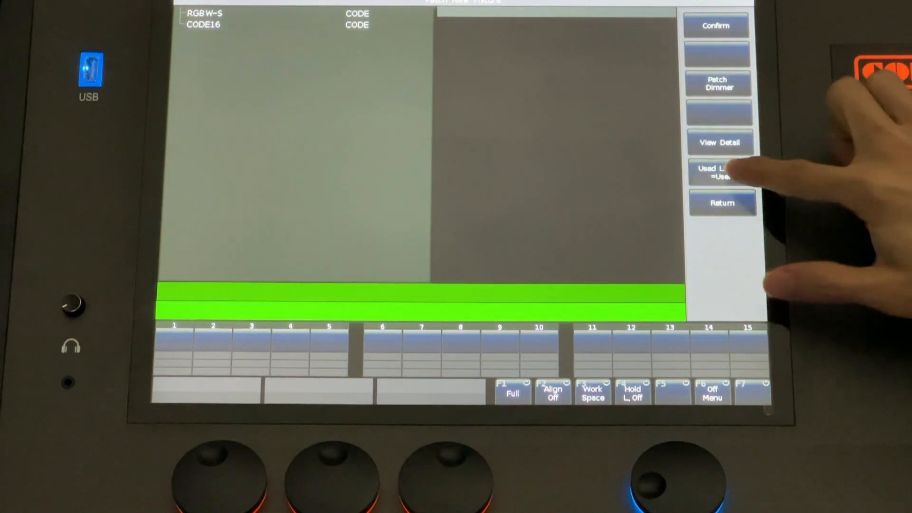
left_click(722, 172)
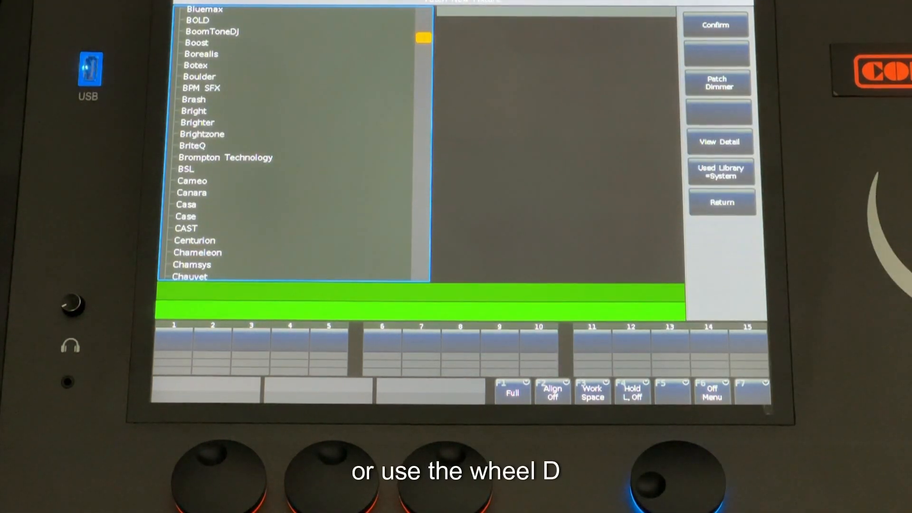
Step: Scroll the manufacturer list down to the later C names
scroll("down", 3)
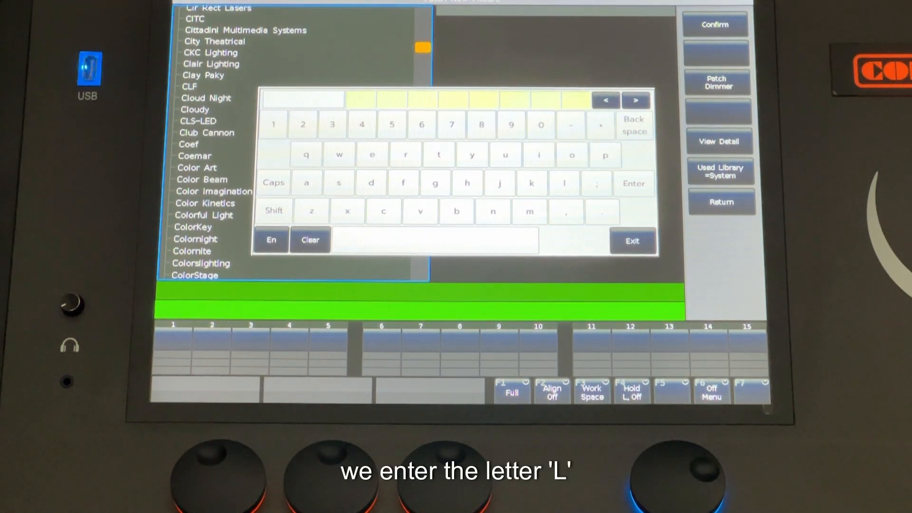
Step: Jump the manufacturer list to letter L and scroll until LightSky appears
left_click(563, 182)
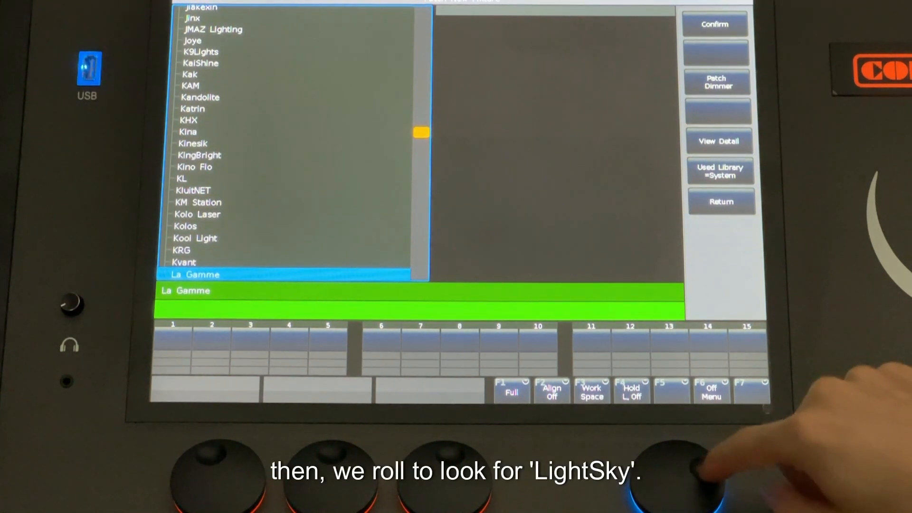
scroll("down", 3)
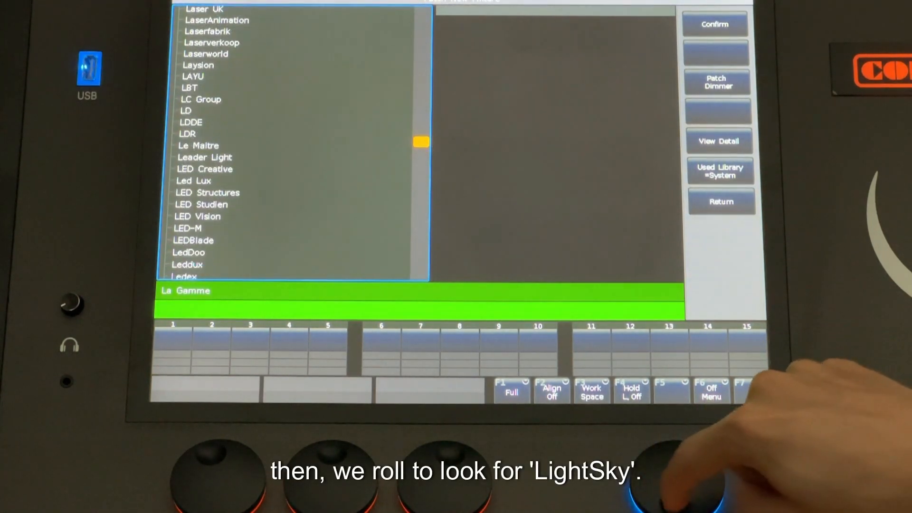
scroll("down", 3)
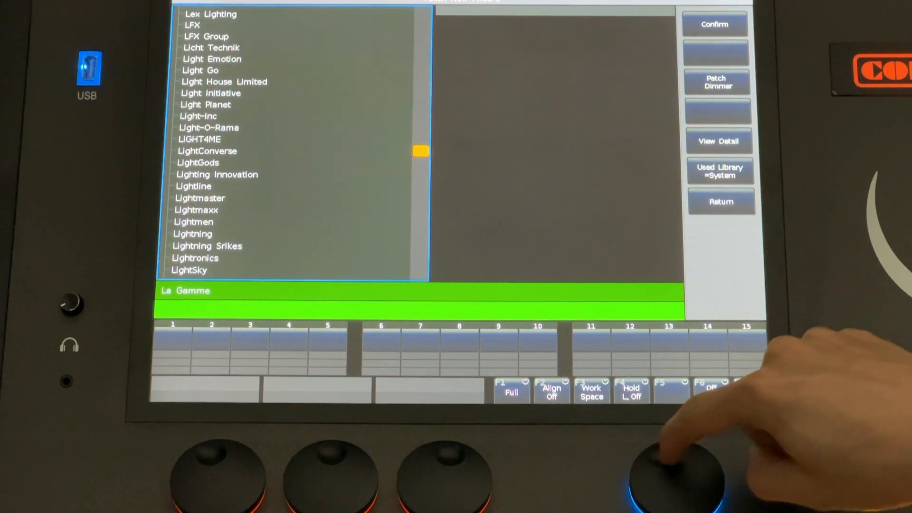
scroll("down", 3)
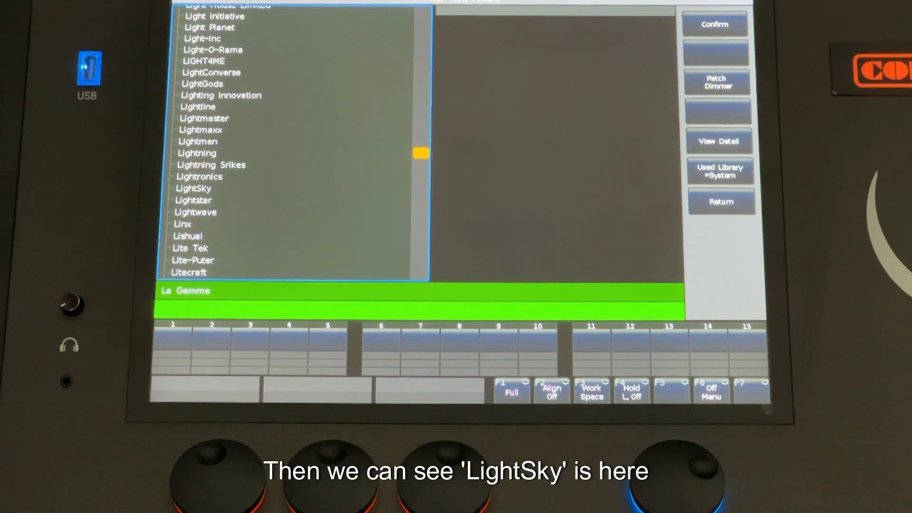
Step: Select LightSky to list its fixture models, including the F230II
left_click(193, 188)
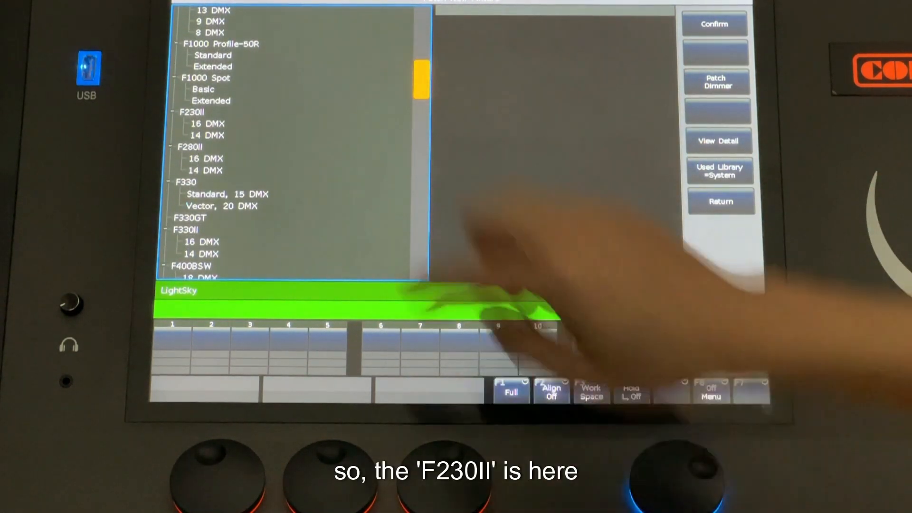
Step: Select the F230II in 16 DMX mode
left_click(205, 122)
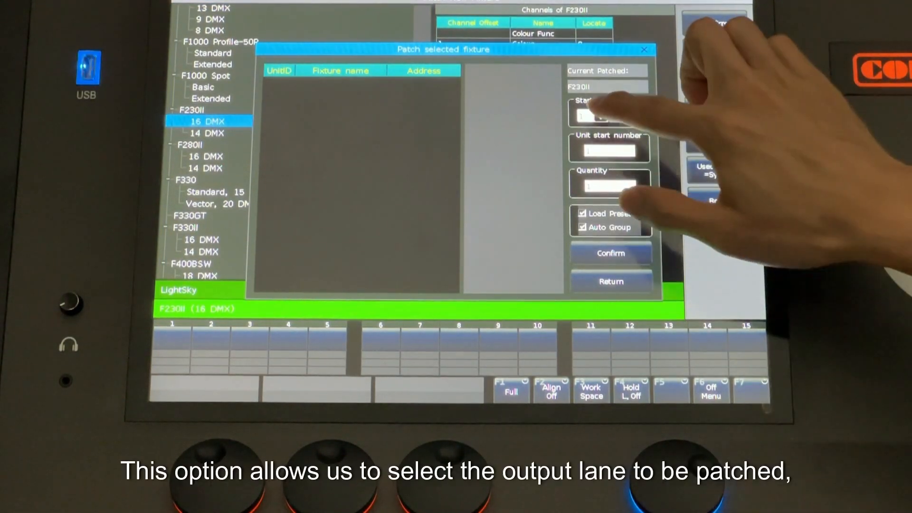
Step: Activate the Quantity field in the F230II patch dialog
left_click(602, 114)
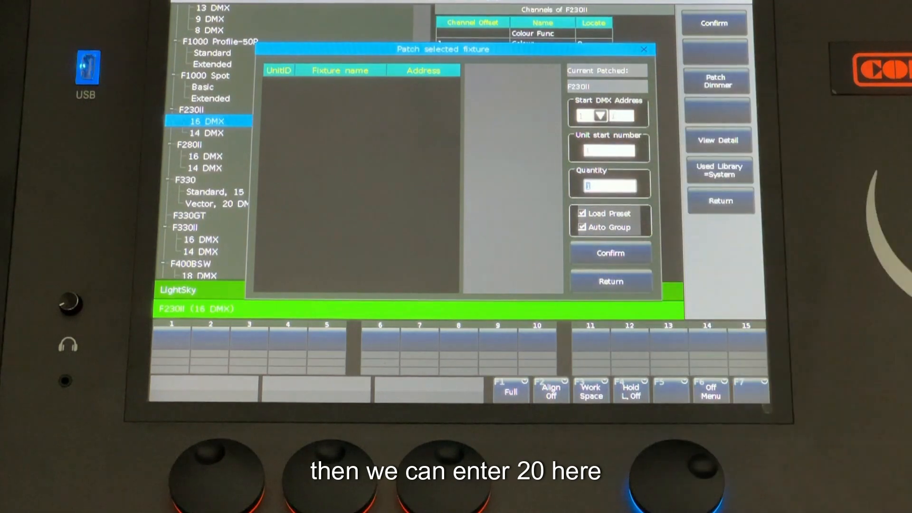
Step: Enter quantity 20 and confirm, patching F230IIs from address 1.1
type("20")
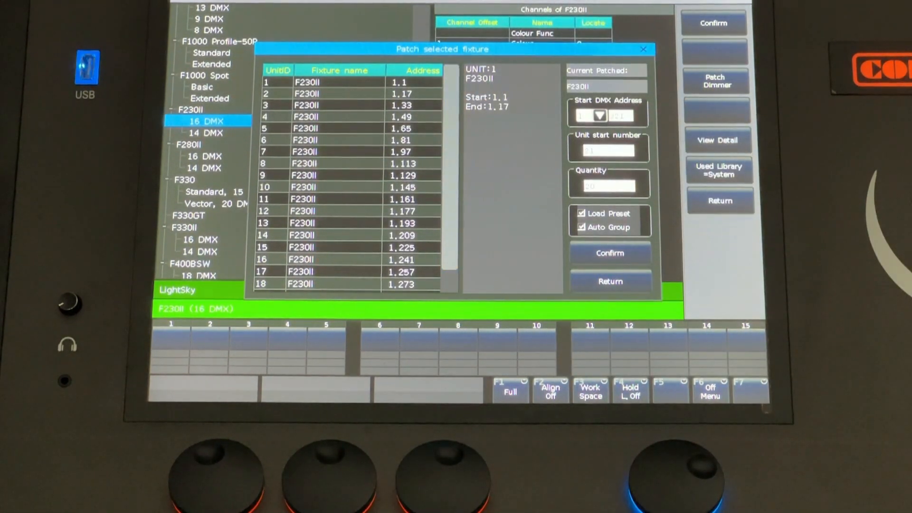
left_click(715, 81)
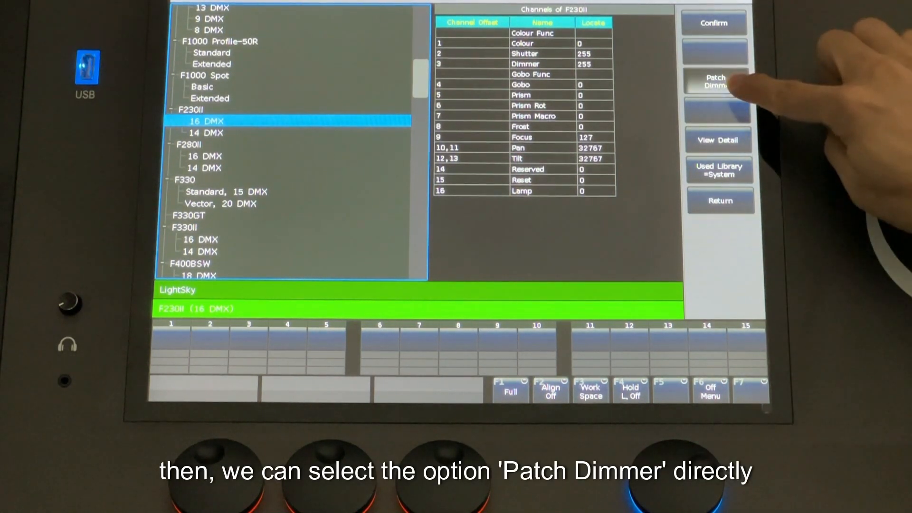
Step: Patch dimmers as units 21–26 at addresses 1.321–1.326
left_click(716, 80)
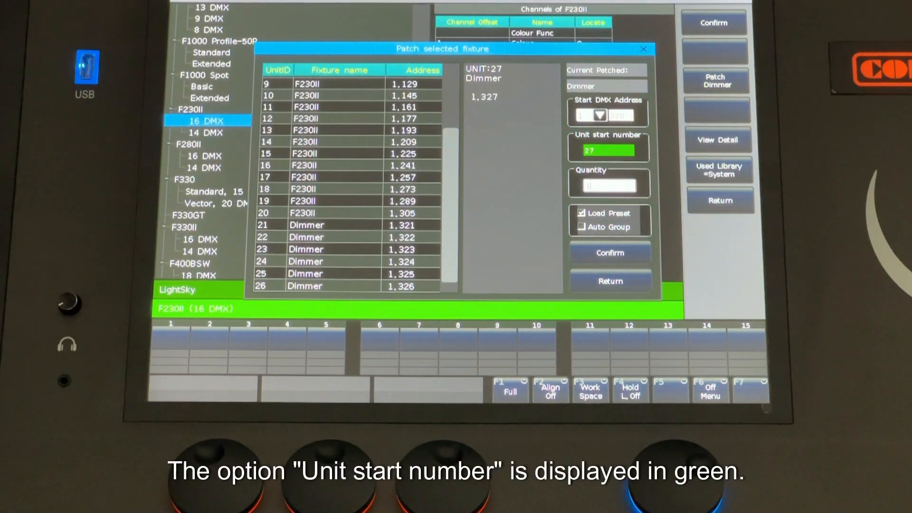
Step: Confirm the remaining dimmers from unit 27 and close the patch dialog
left_click(610, 252)
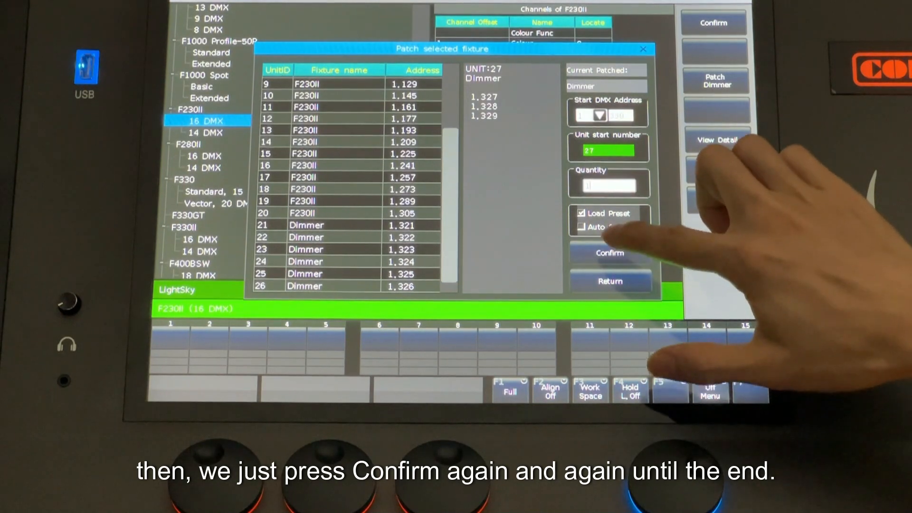
left_click(610, 253)
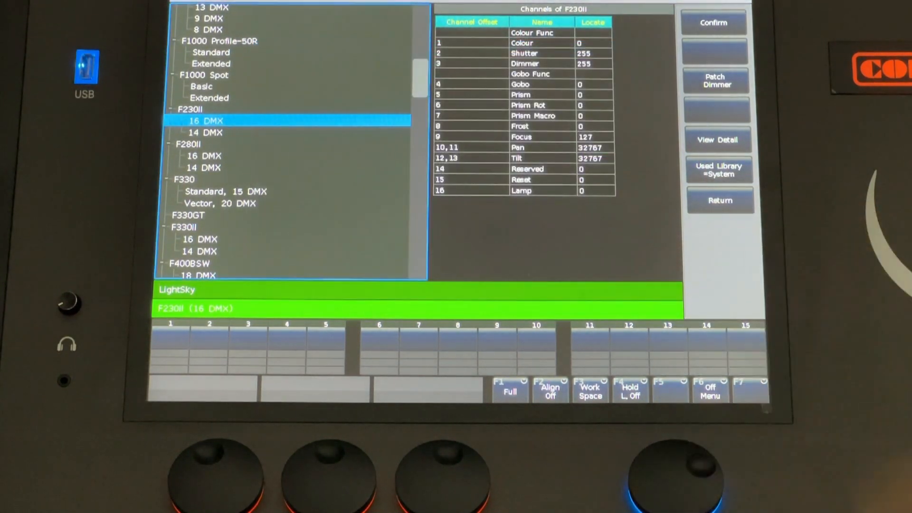